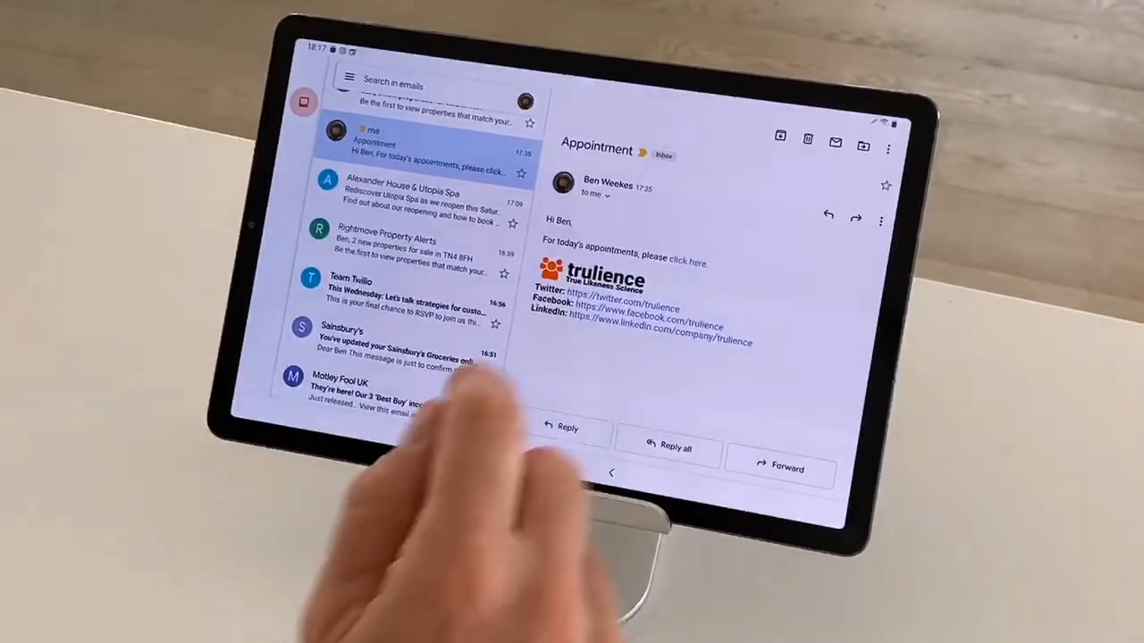
Step: Follow the 'please click here' link in the Appointment email to the Trulience avatar page
left_click(690, 261)
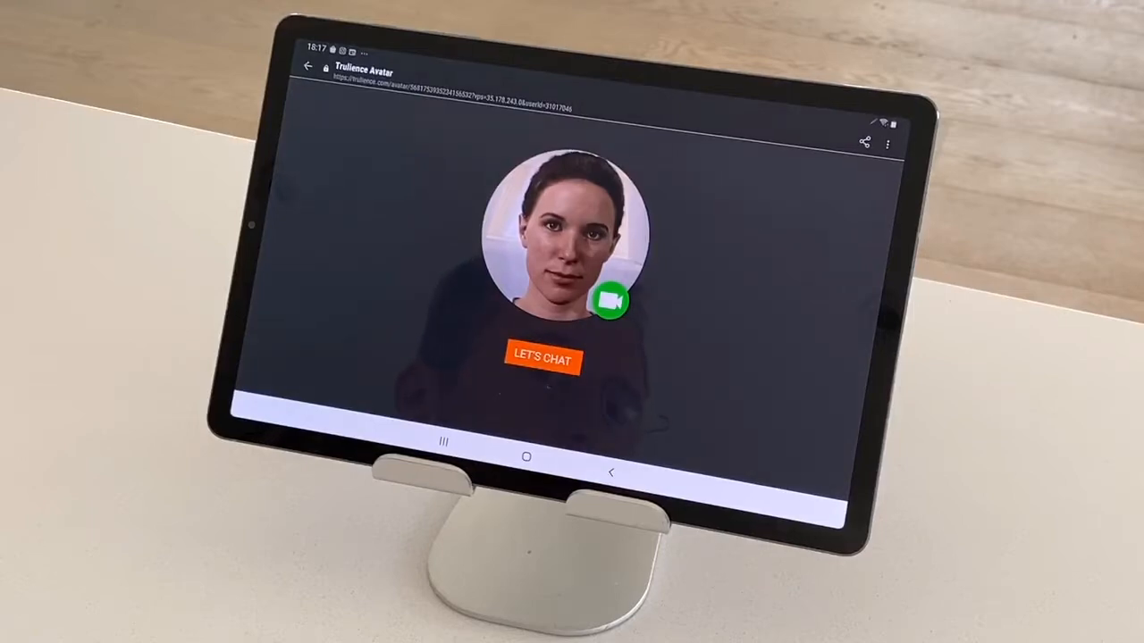
Step: Start a video call with the digital human avatar via LET'S CHAT and the green call icon
left_click(543, 357)
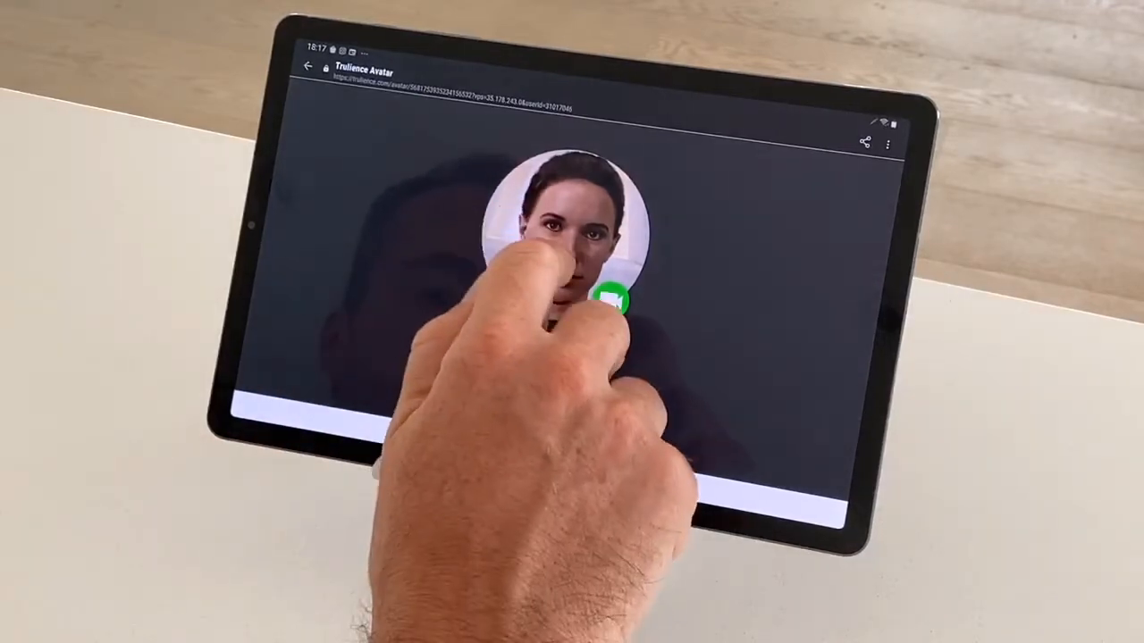
left_click(615, 297)
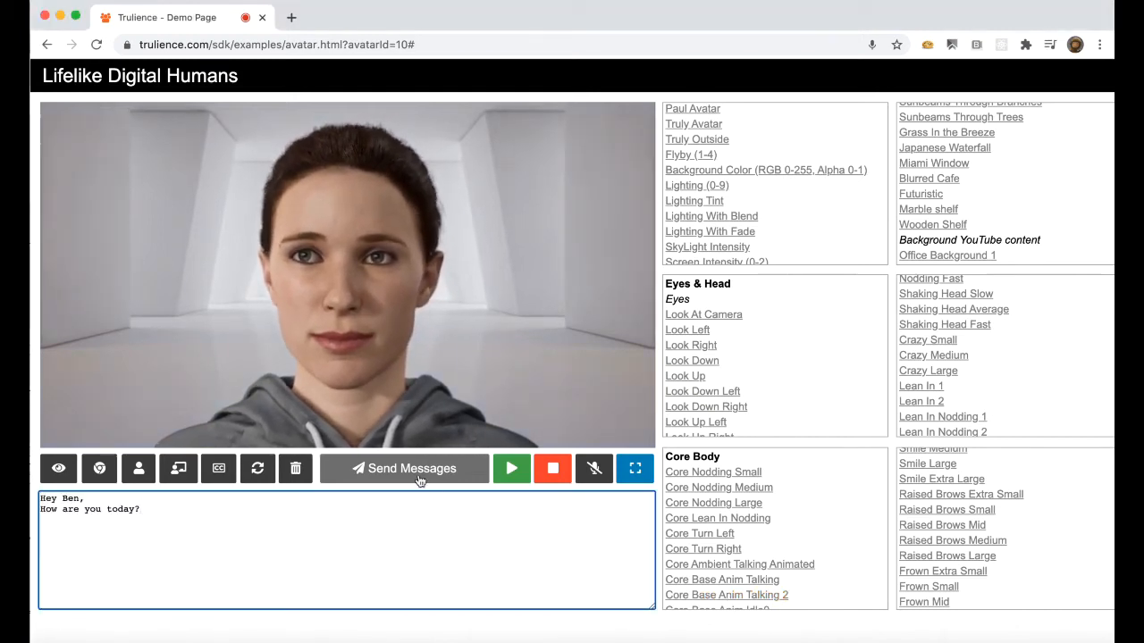
Step: Have the avatar speak the greeting, then insert a Raised Brows Medium tag after 'Hey Ben,'
left_click(411, 468)
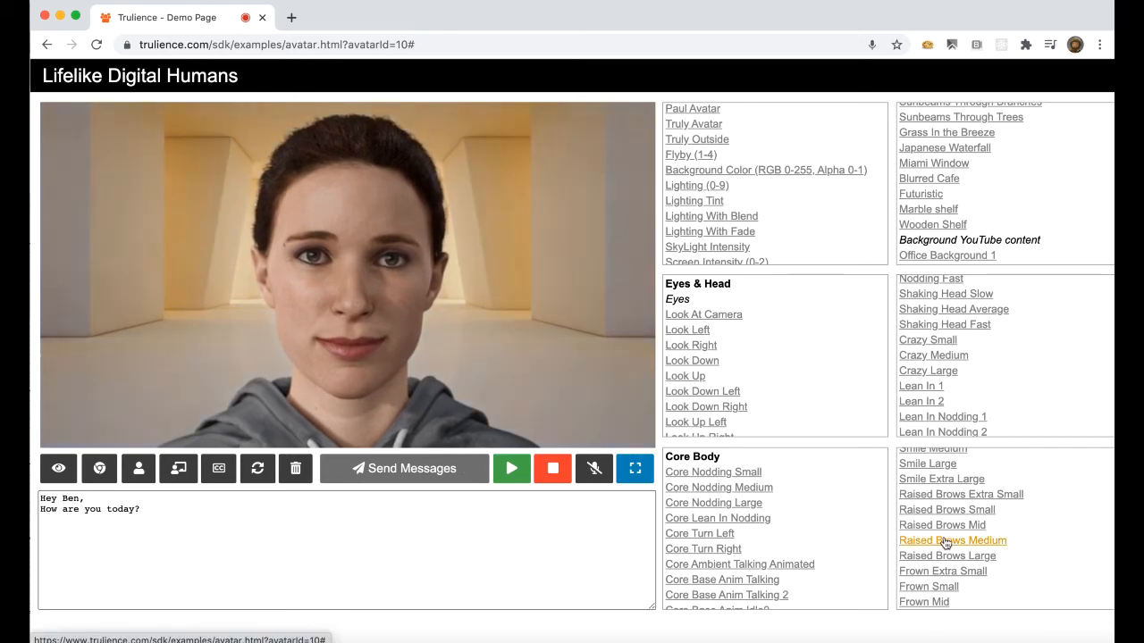
left_click(951, 540)
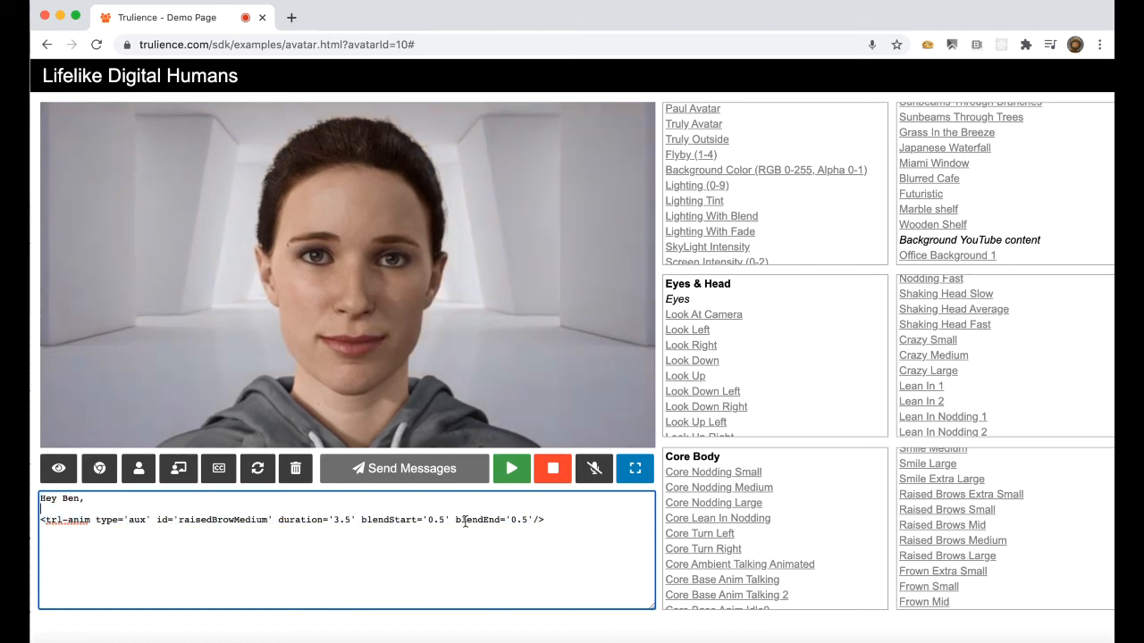
Step: Add 'How are you today?' with a Smile Medium tag and send the animated message to the avatar
type("How are you today?")
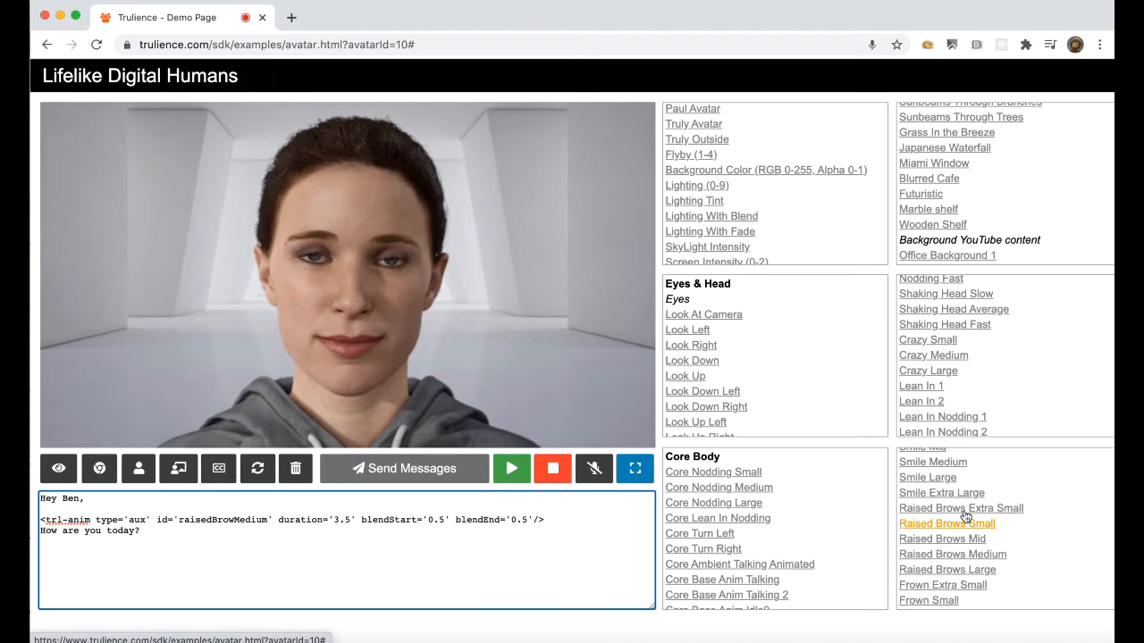
left_click(933, 462)
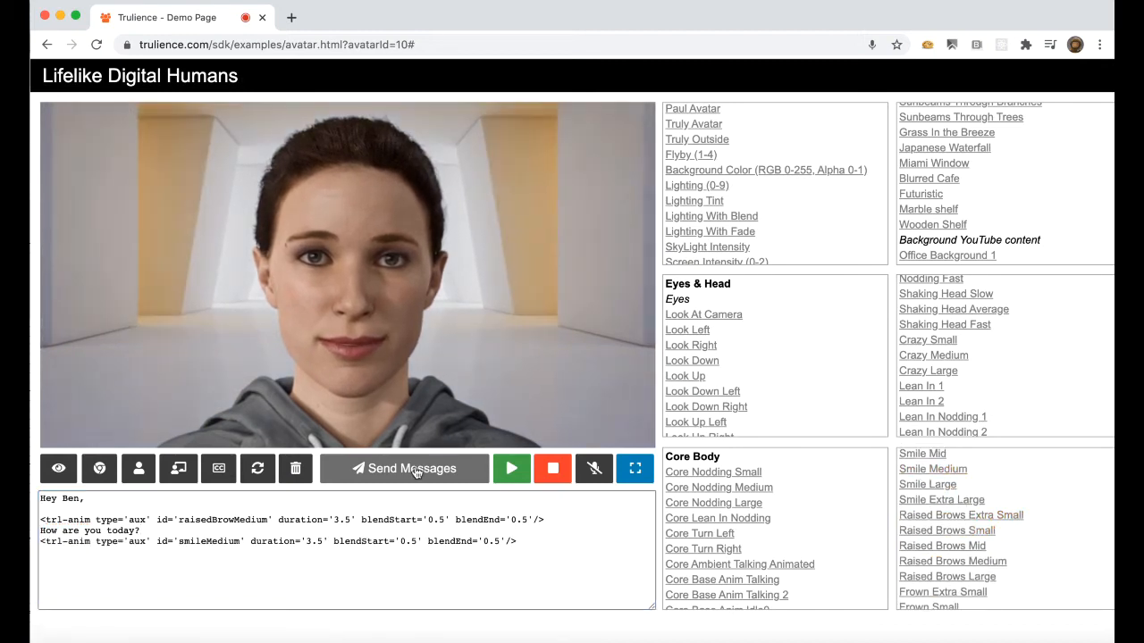
left_click(411, 468)
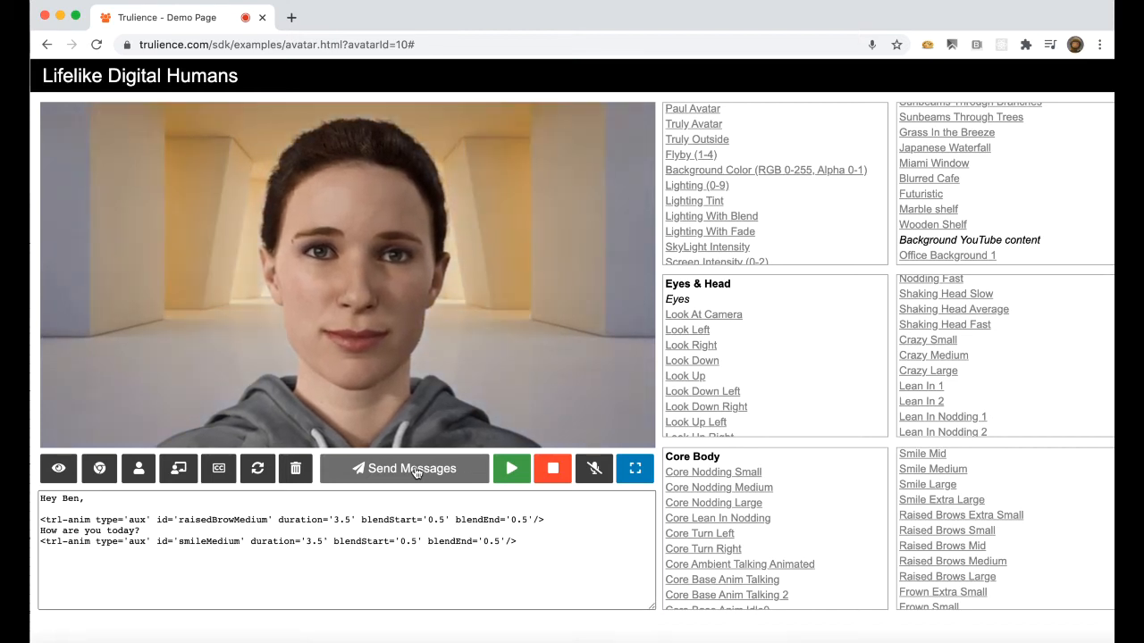
left_click(295, 468)
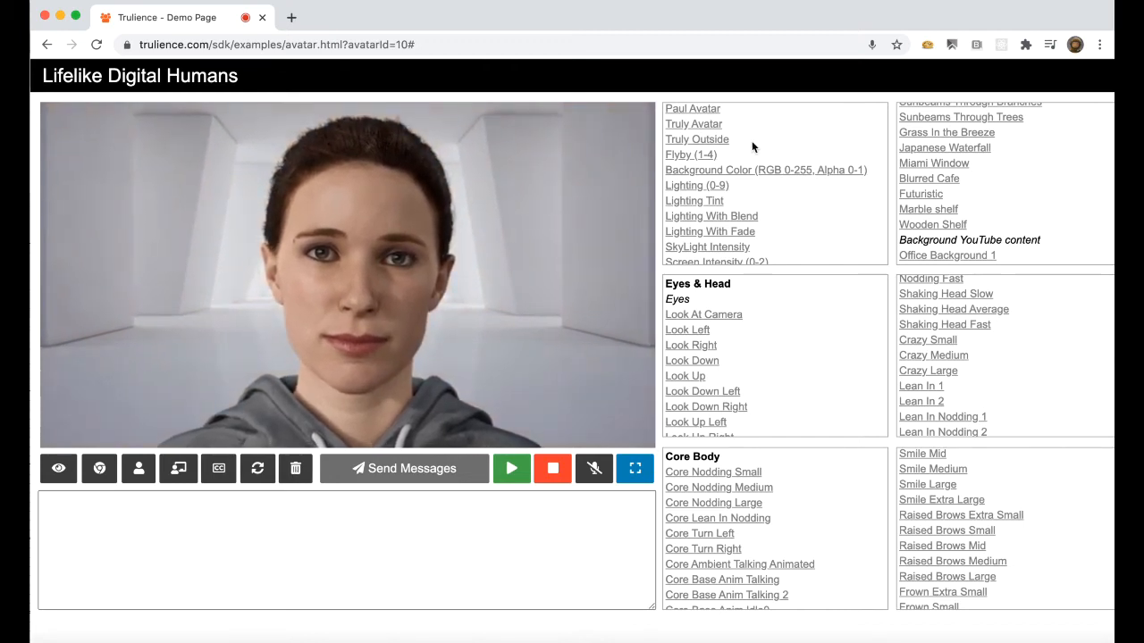
Step: Switch to the Truli Outside character, clear the message box and pick a living-room background
left_click(404, 469)
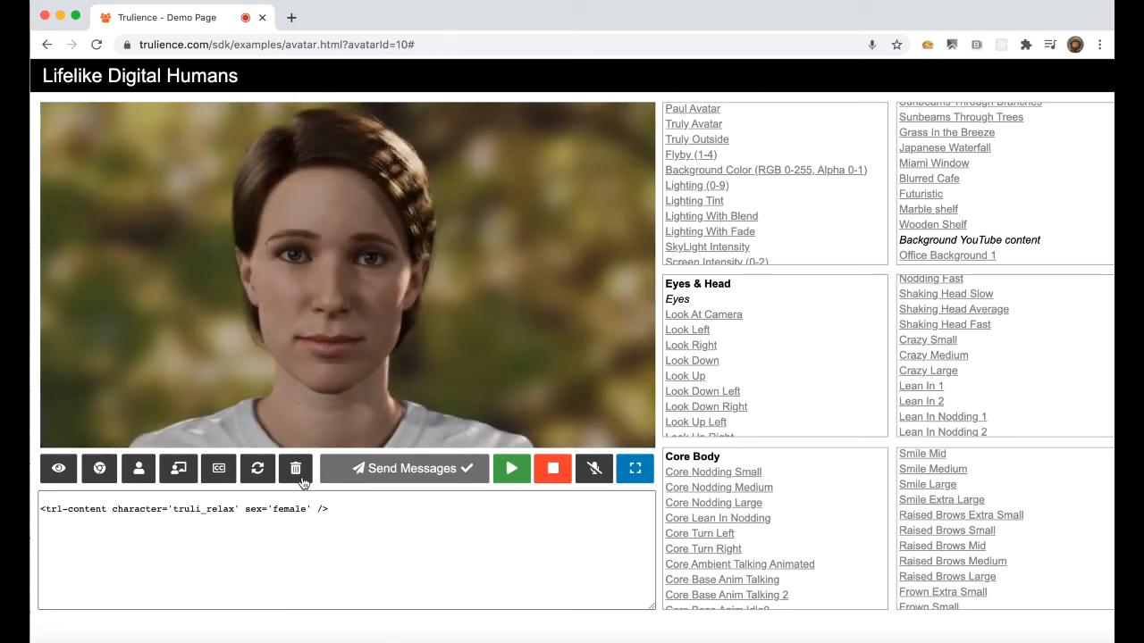
left_click(297, 468)
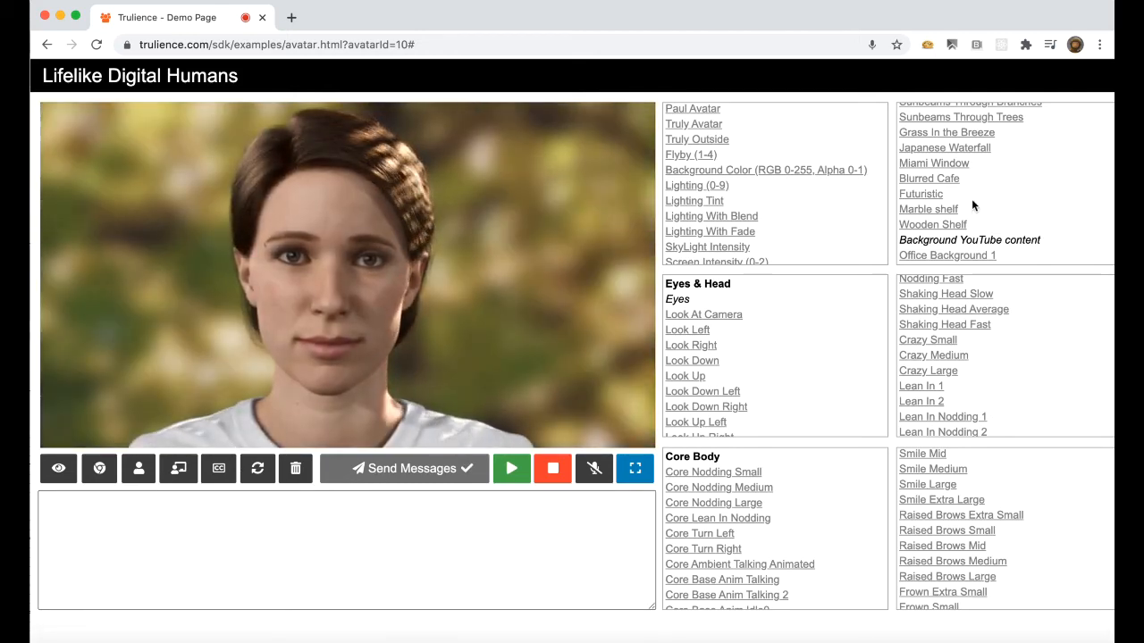
left_click(933, 163)
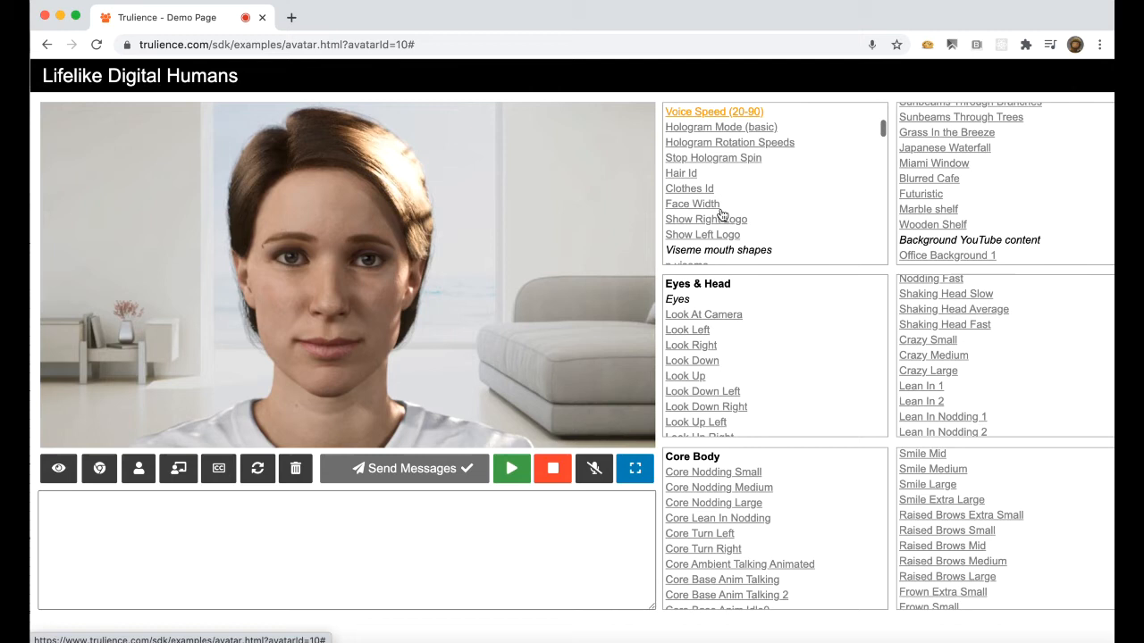
left_click(690, 187)
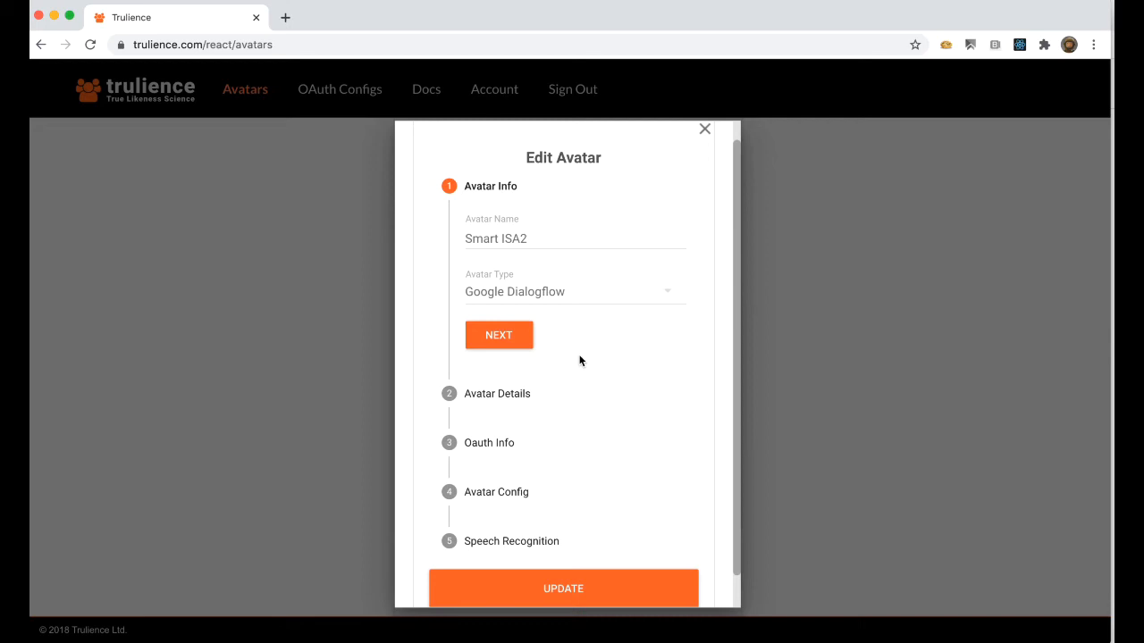
Step: Advance the Edit Avatar dialog to Avatar Details showing project smartisa2-yfywob and photo ISAs.png
left_click(499, 336)
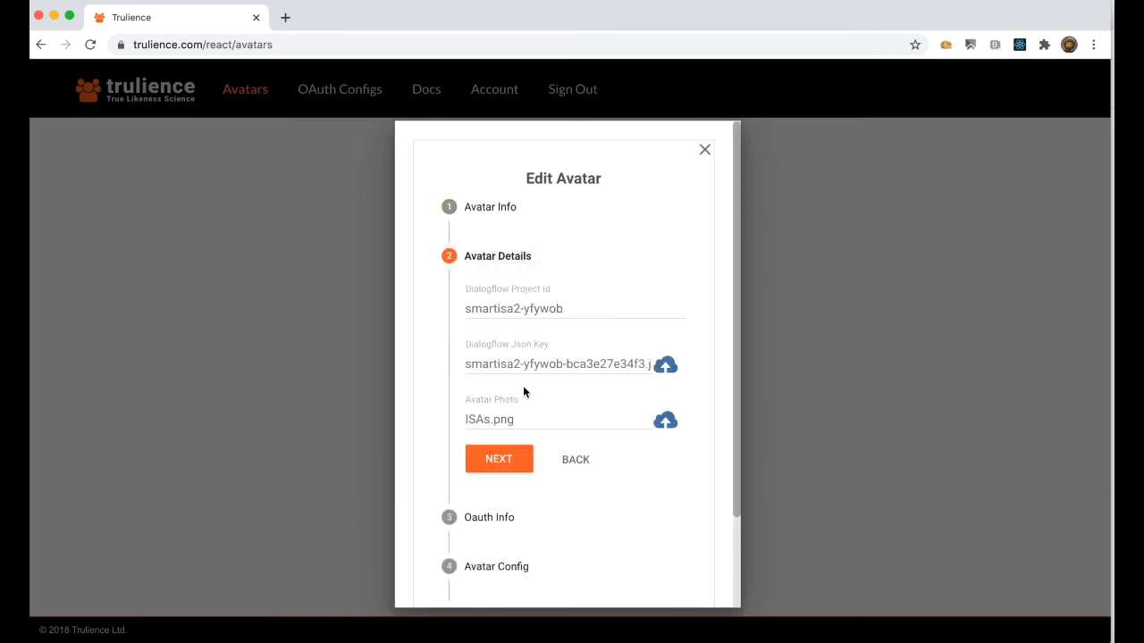
mouse_move(525, 345)
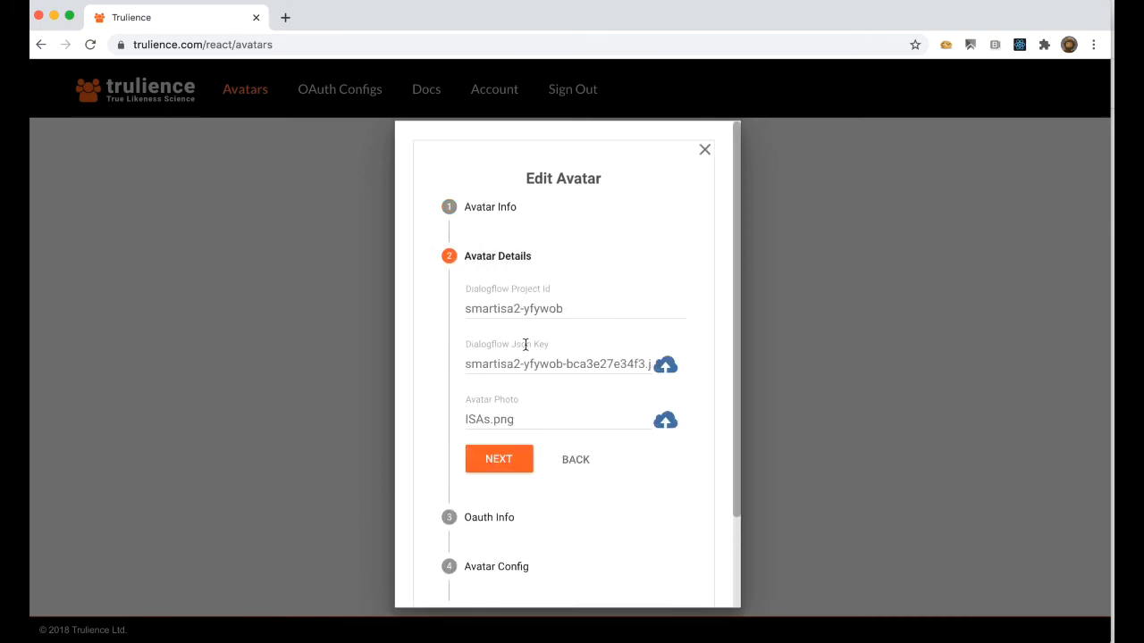